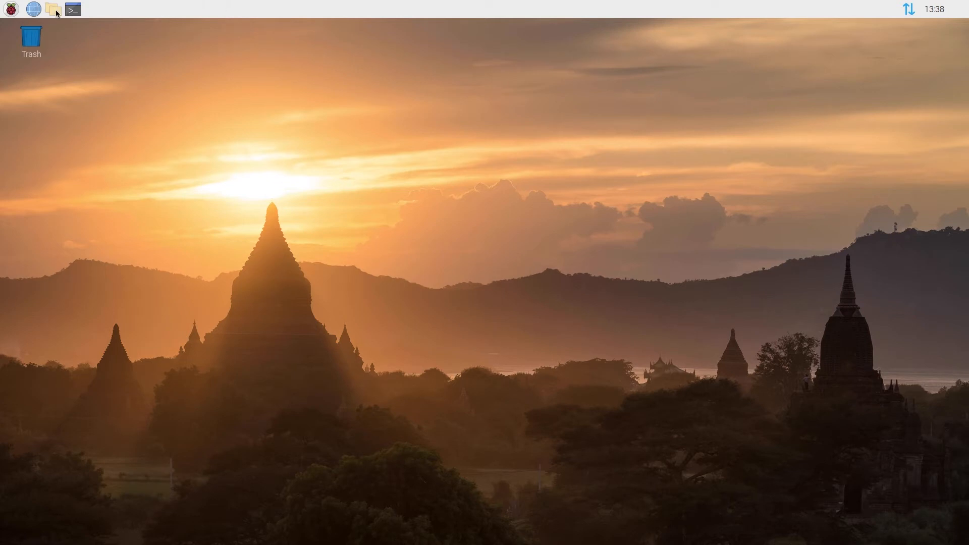
Open PCManFM on /home/pi listing Desktop, Documents, Downloads, MagPi and the other folders.
{"action": "left_click", "coordinate": [52, 9]}
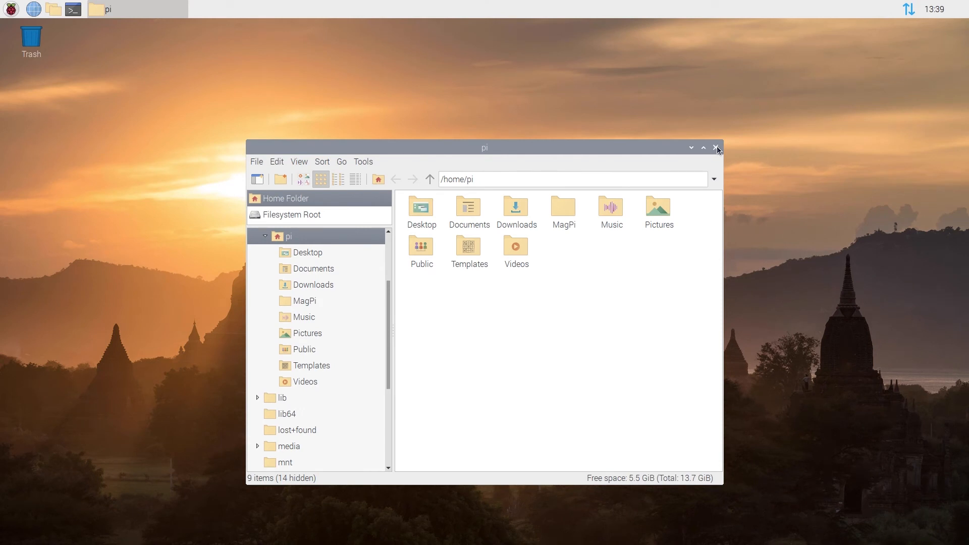
Close the file manager and bring up the Raspberry applications menu to reach Accessories.
{"action": "left_click", "coordinate": [716, 147]}
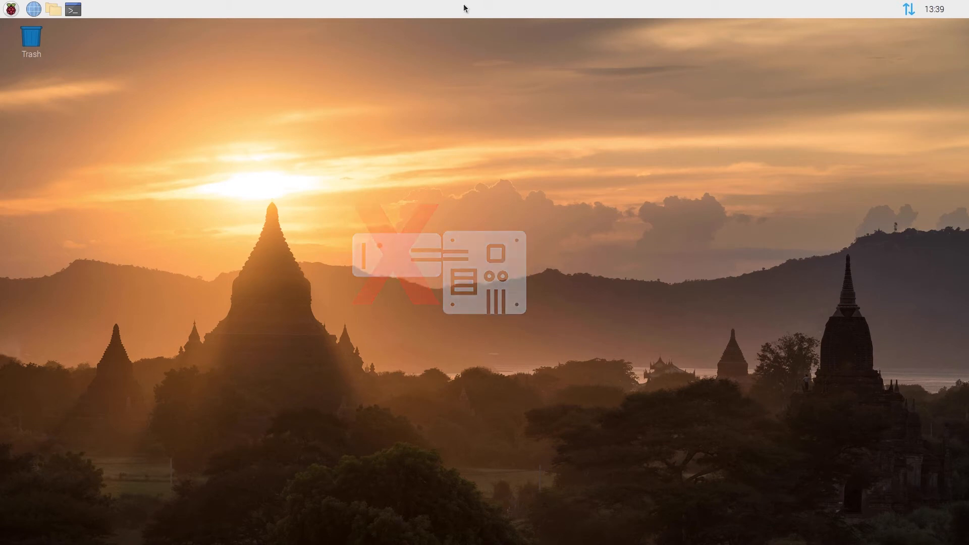
{"action": "mouse_move", "coordinate": [10, 9]}
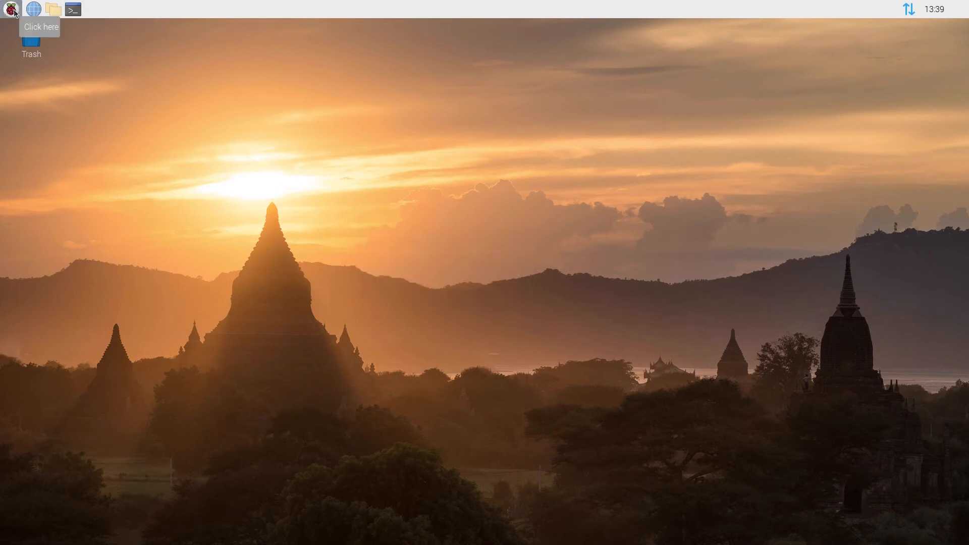
{"action": "left_click", "coordinate": [10, 9]}
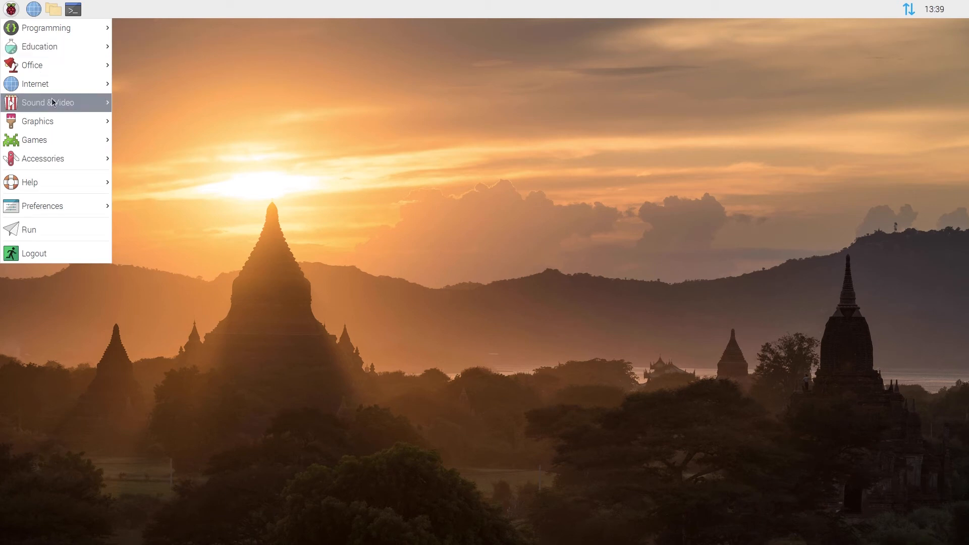
{"action": "mouse_move", "coordinate": [42, 159]}
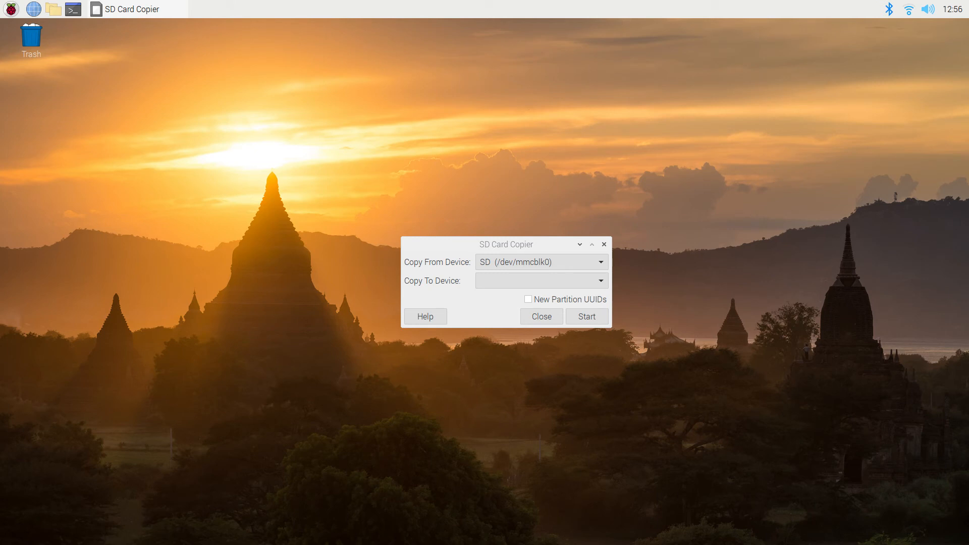
Copy the SD card to Mass Storage Device (/dev/sda), confirming its contents will be erased.
{"action": "left_click", "coordinate": [541, 279]}
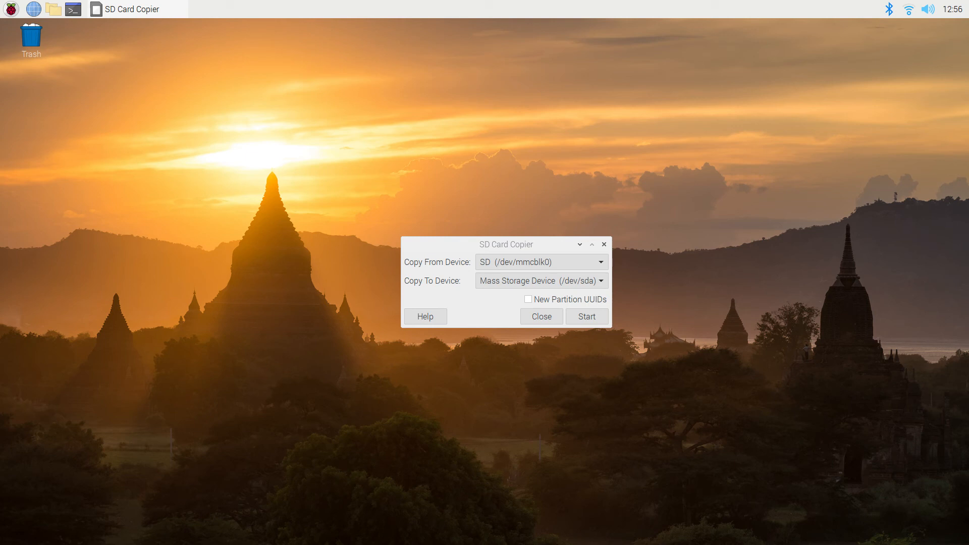
{"action": "left_click", "coordinate": [585, 315]}
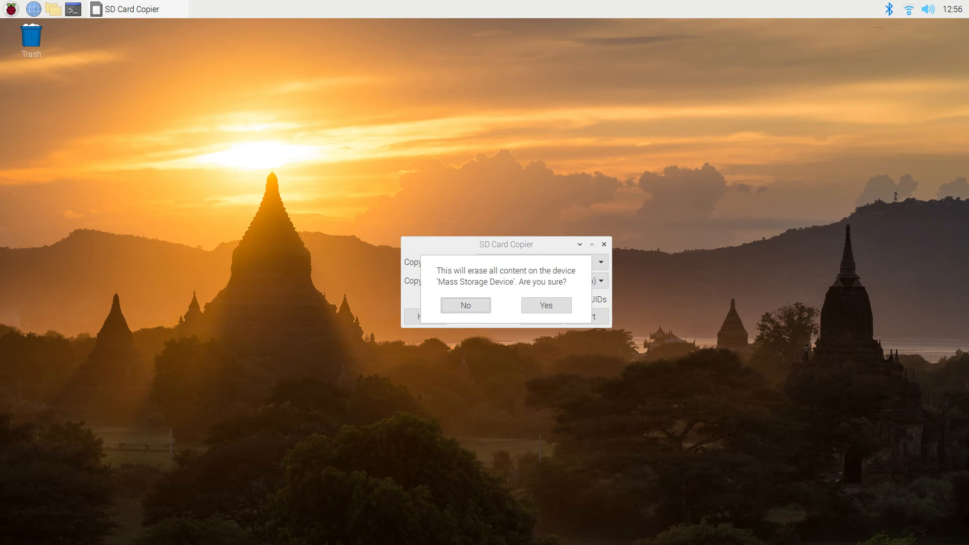
{"action": "left_click", "coordinate": [545, 305]}
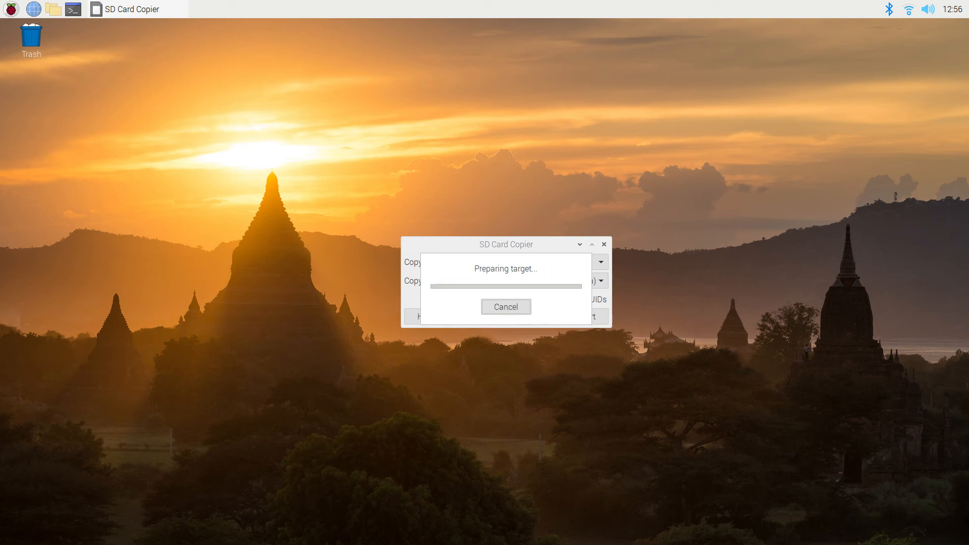